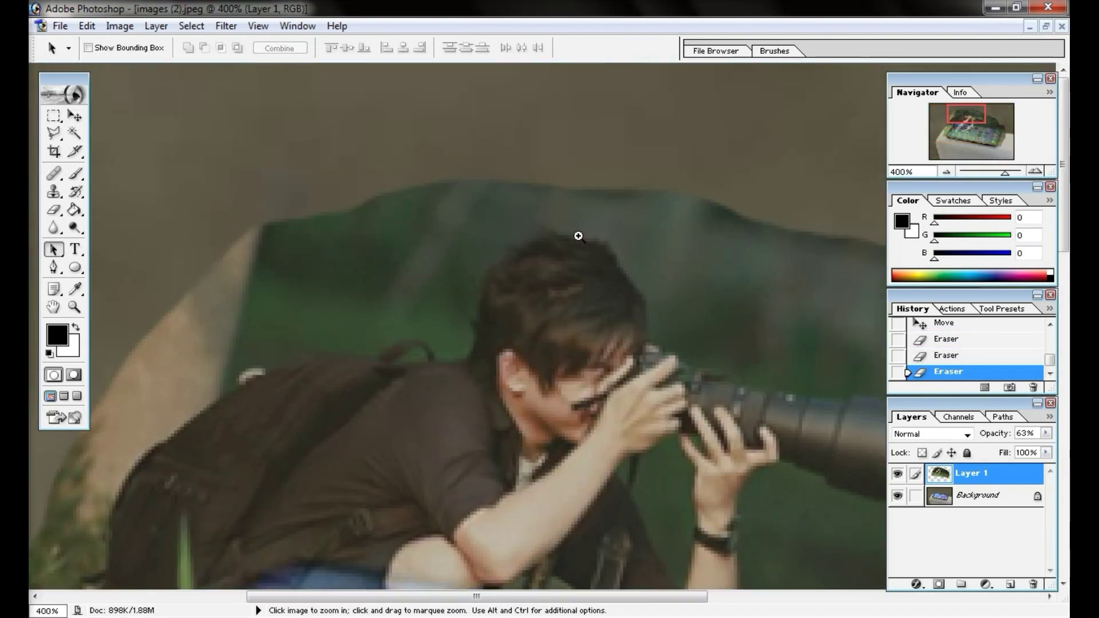
Step: Place the photographer on Layer 2 above empty Layer 1, at 78% opacity
click(53, 209)
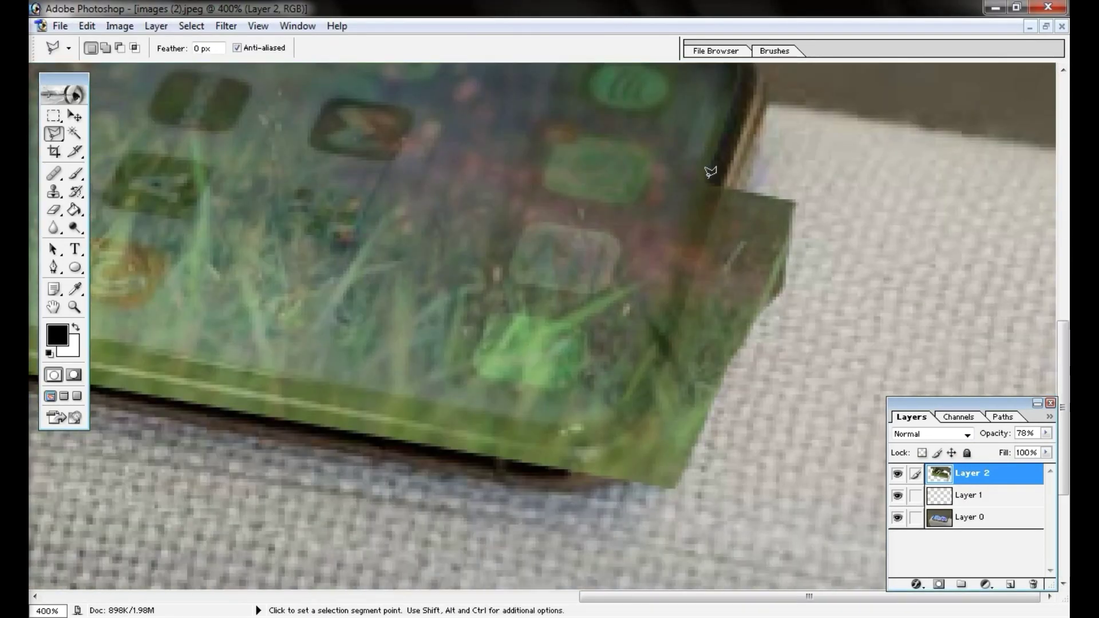
Step: Lower Layer 2's opacity to 34% to see the phone screen's edge
click(1027, 433)
text(34)
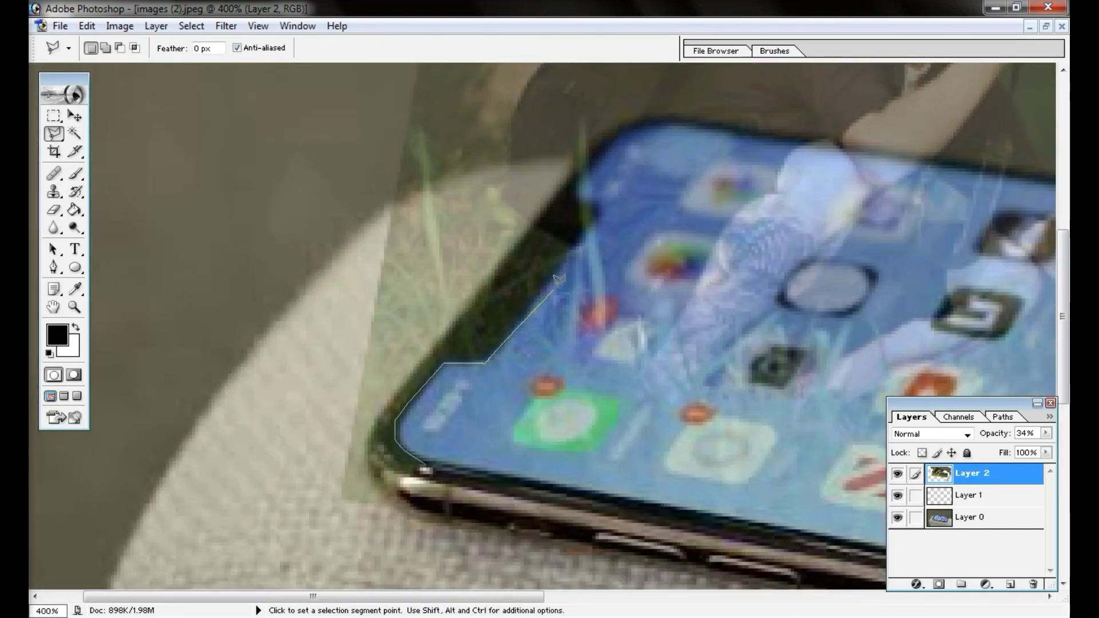
click(1049, 433)
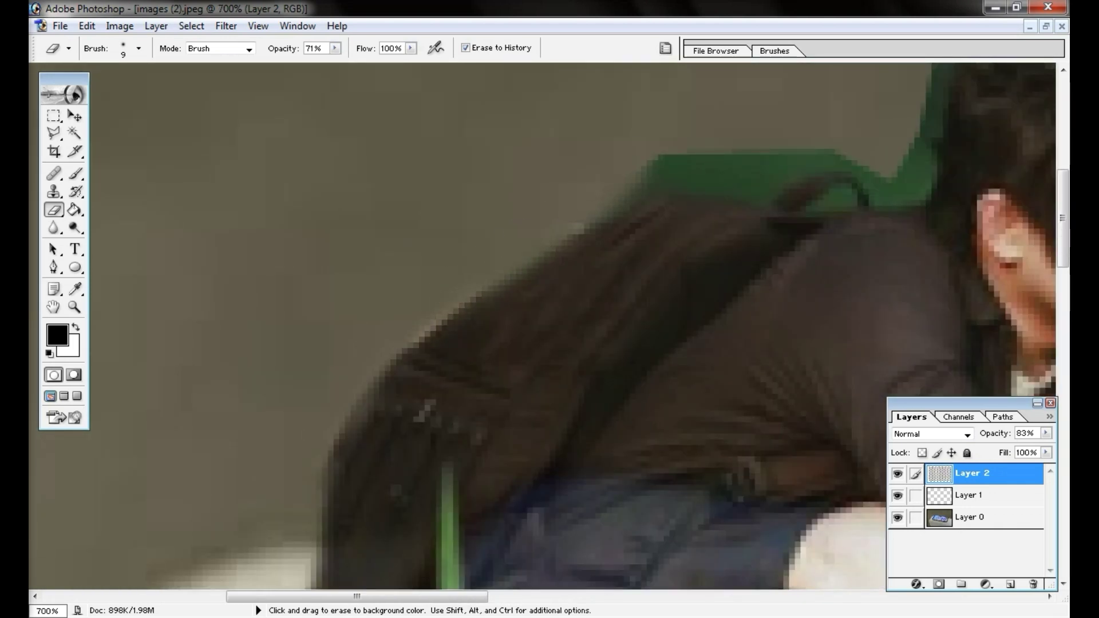
Step: Choose the Eraser tool to remove the green fringe around the backpack
click(53, 250)
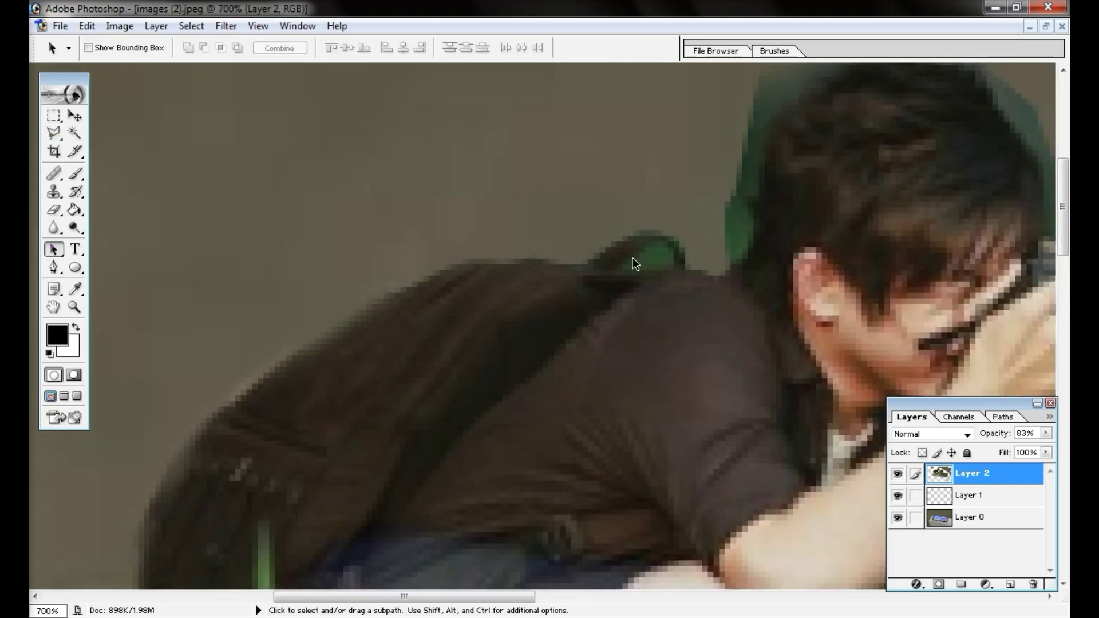